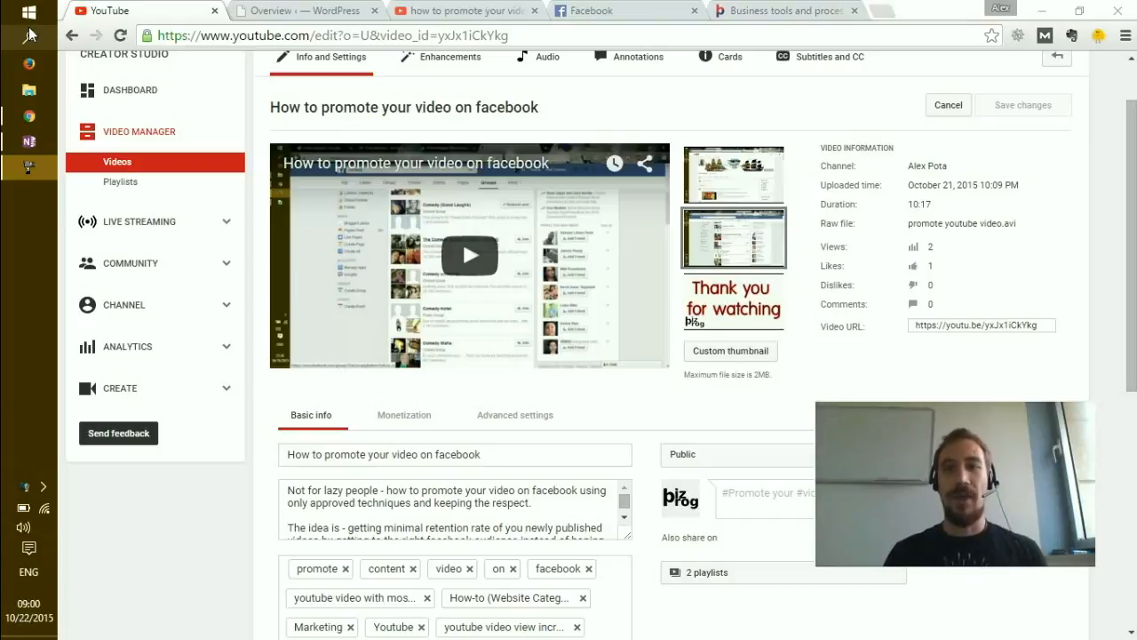
mouse_move(32, 32)
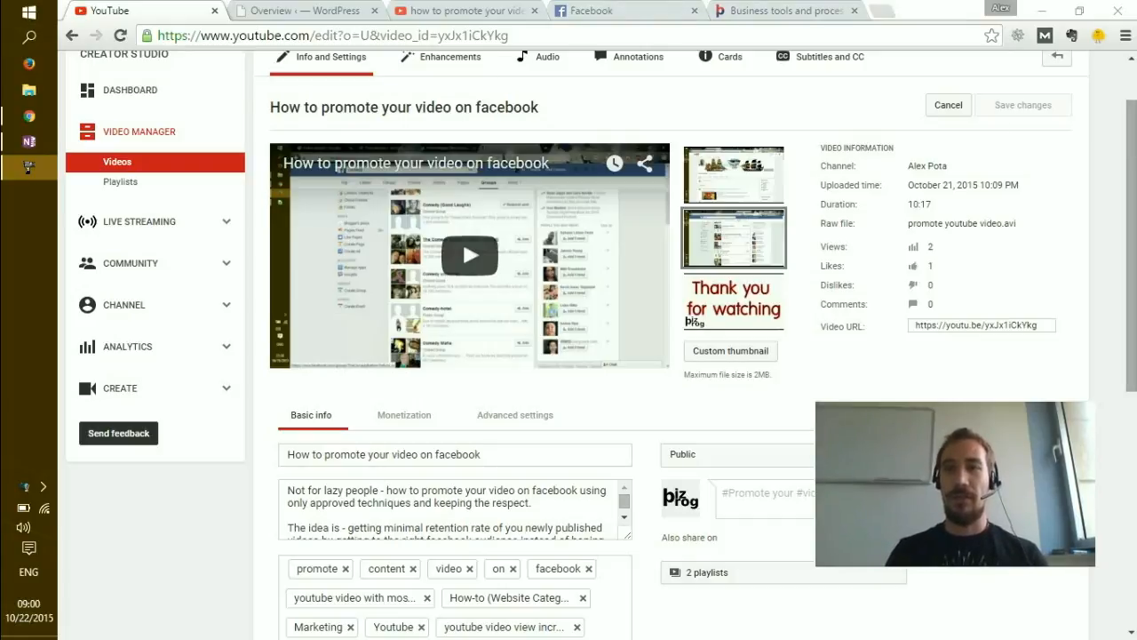
- Extend the search query to 'how to promote your video on facebook' and run it
scroll(up, 3)
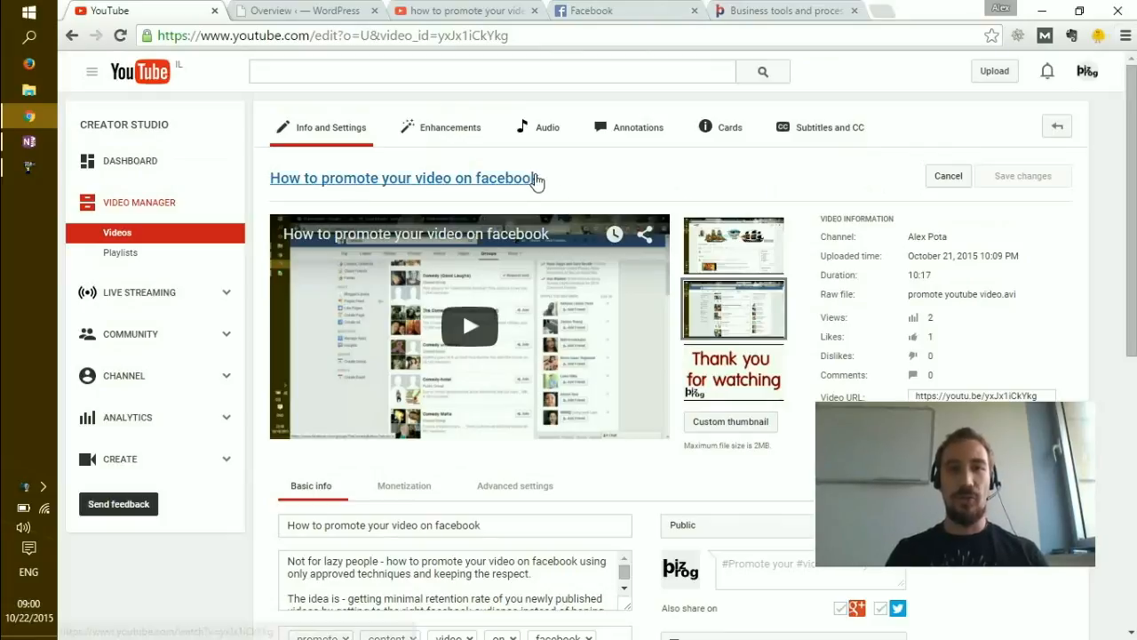
mouse_move(547, 182)
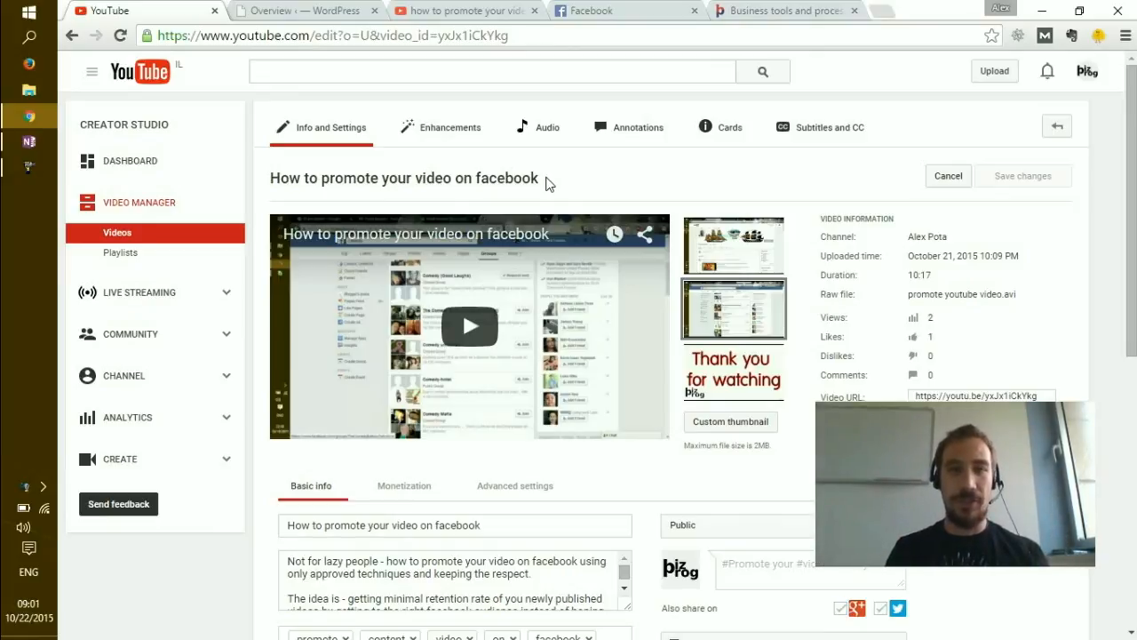
double_click(514, 177)
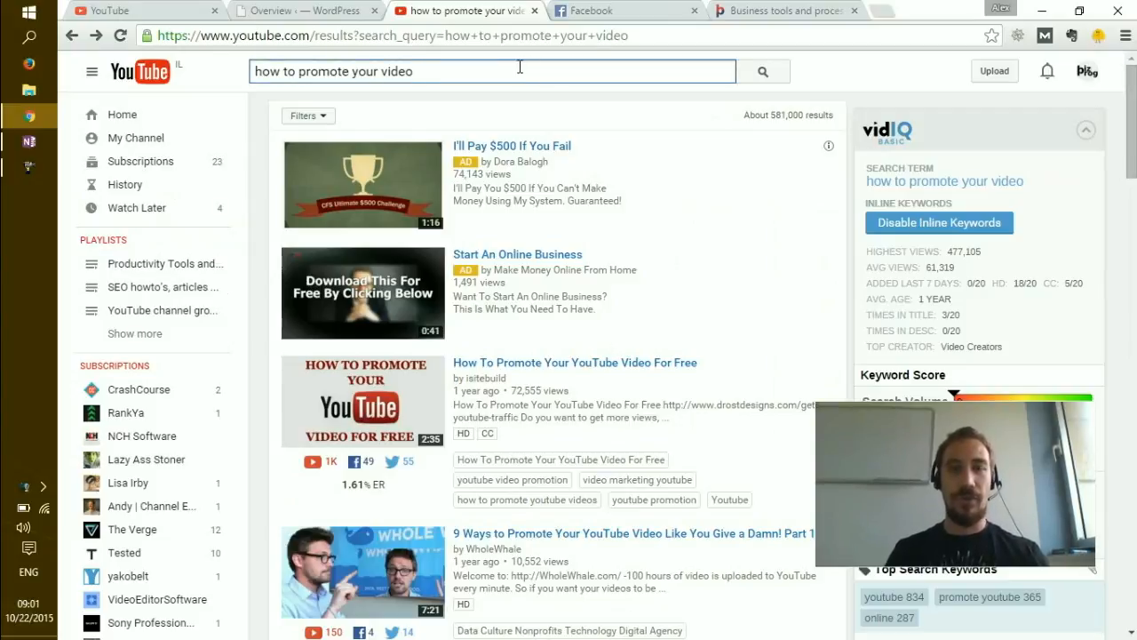
text(on fae)
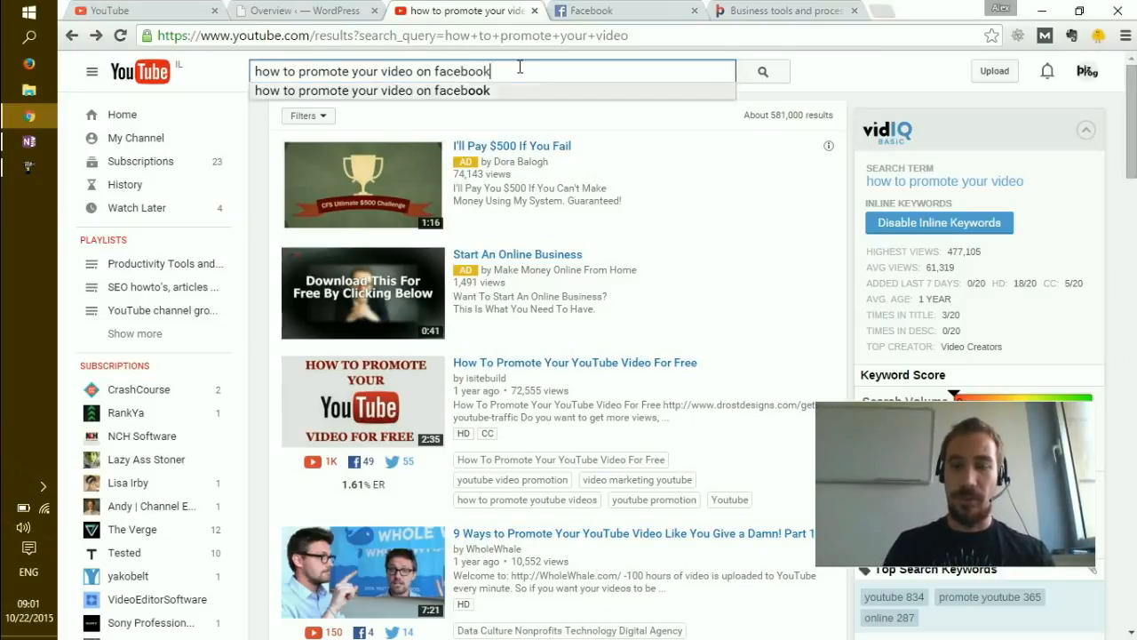
key(Return)
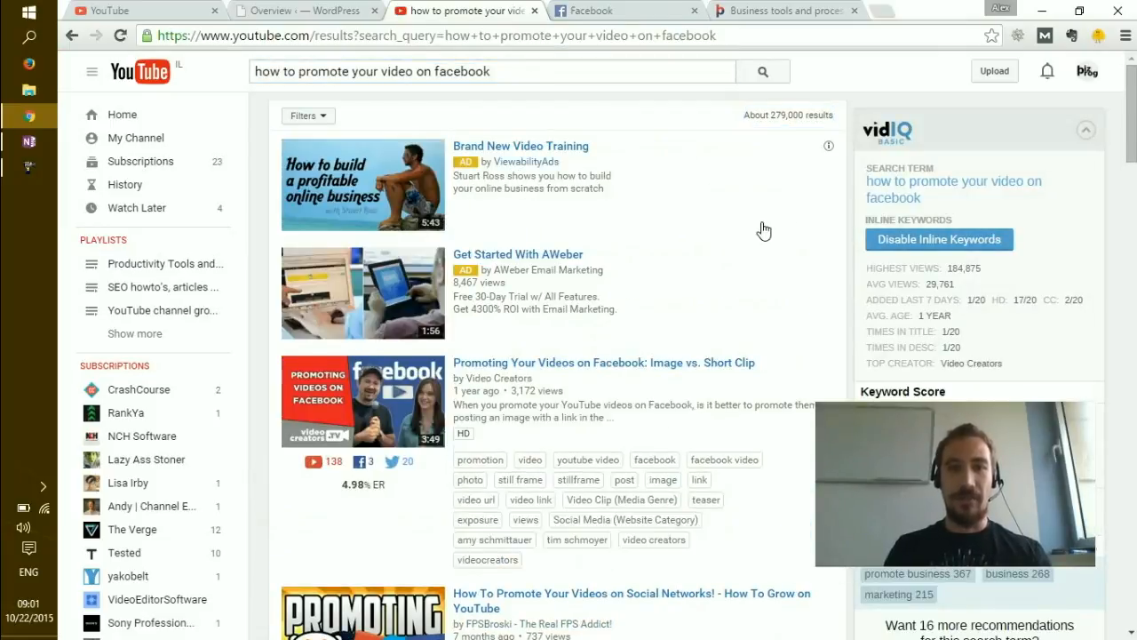
- Scroll through the results and the vidIQ Keyword Score panel (44/100 overall)
scroll(down, 3)
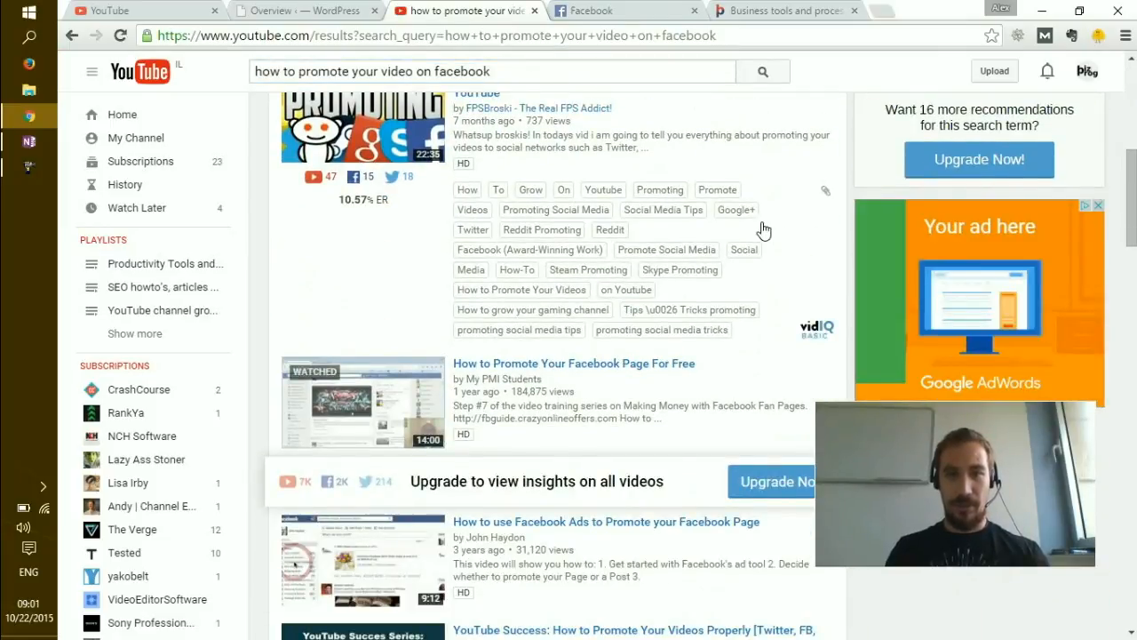
scroll(down, 3)
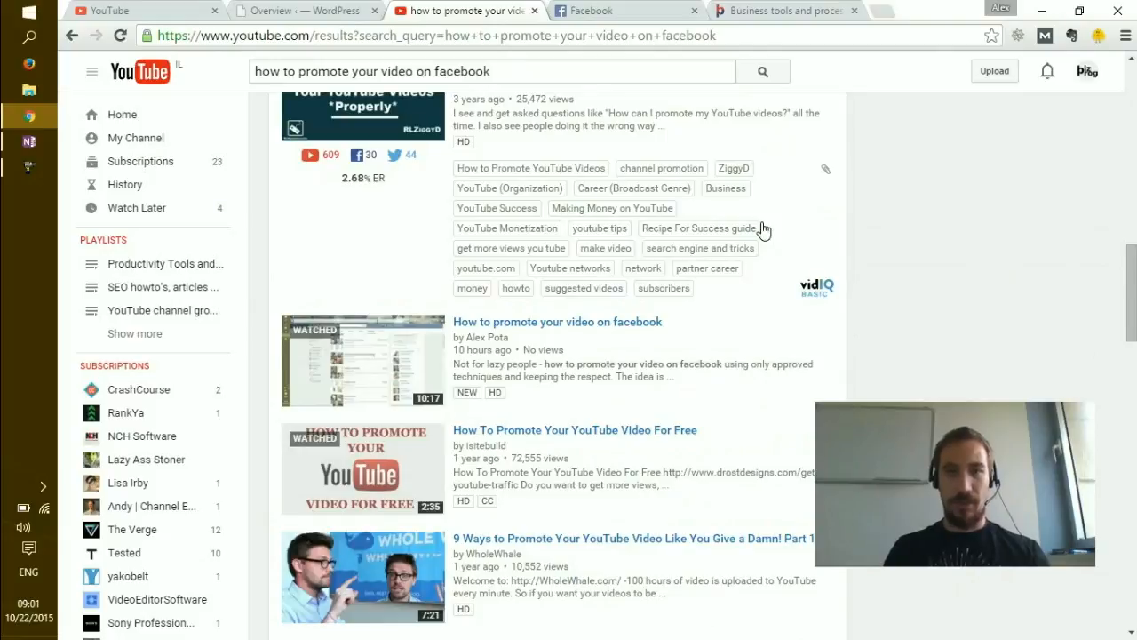
mouse_move(666, 359)
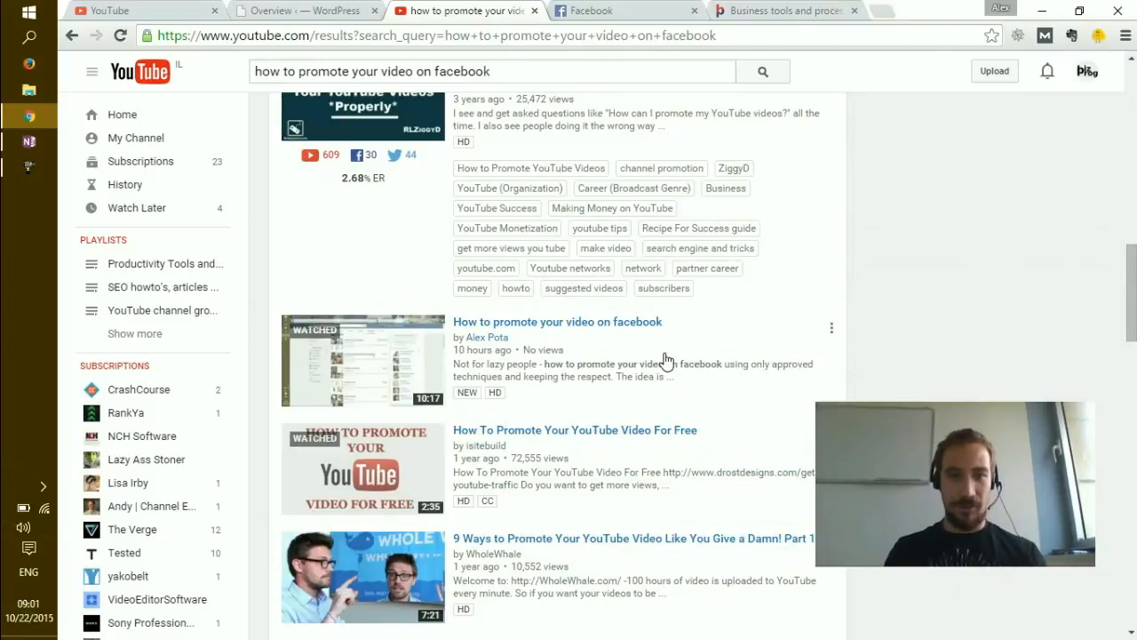
mouse_move(967, 277)
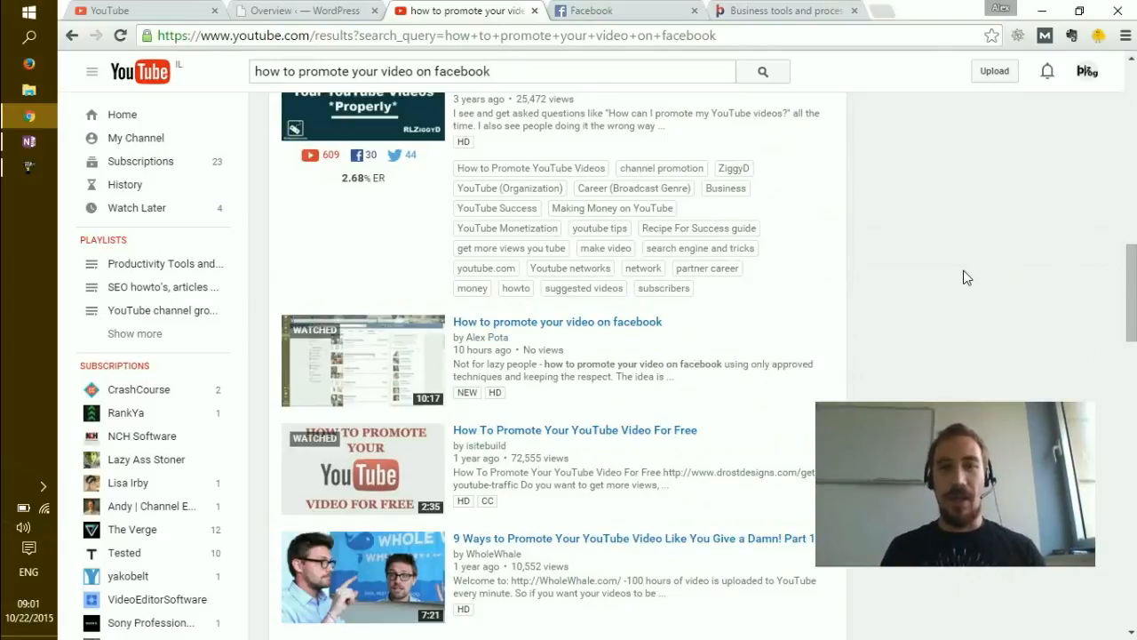
scroll(down, 3)
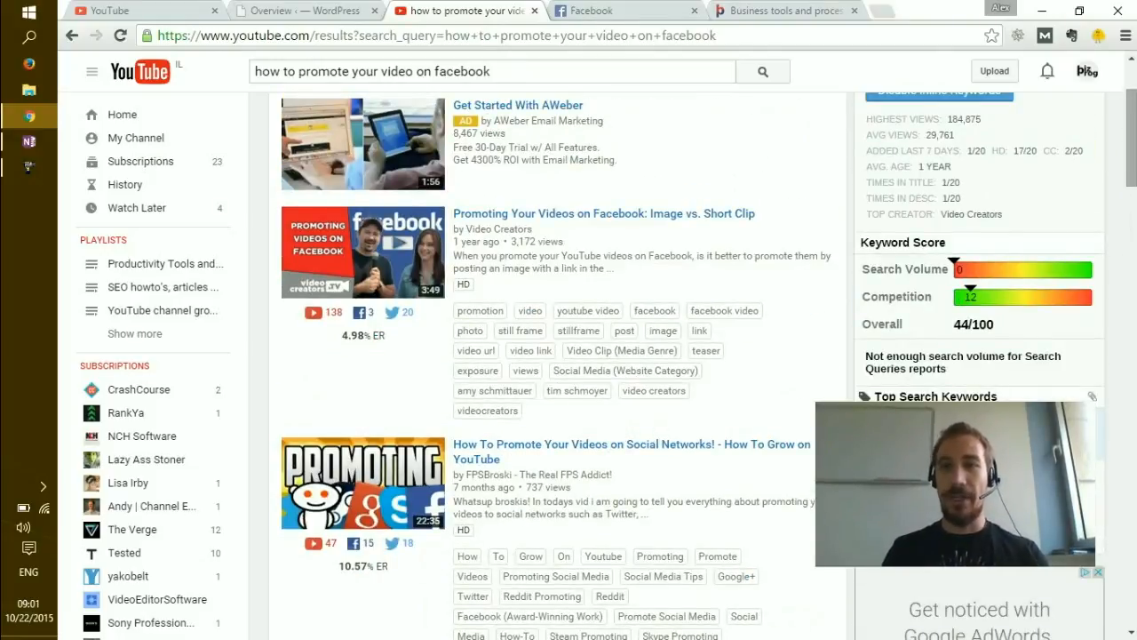
scroll(up, 3)
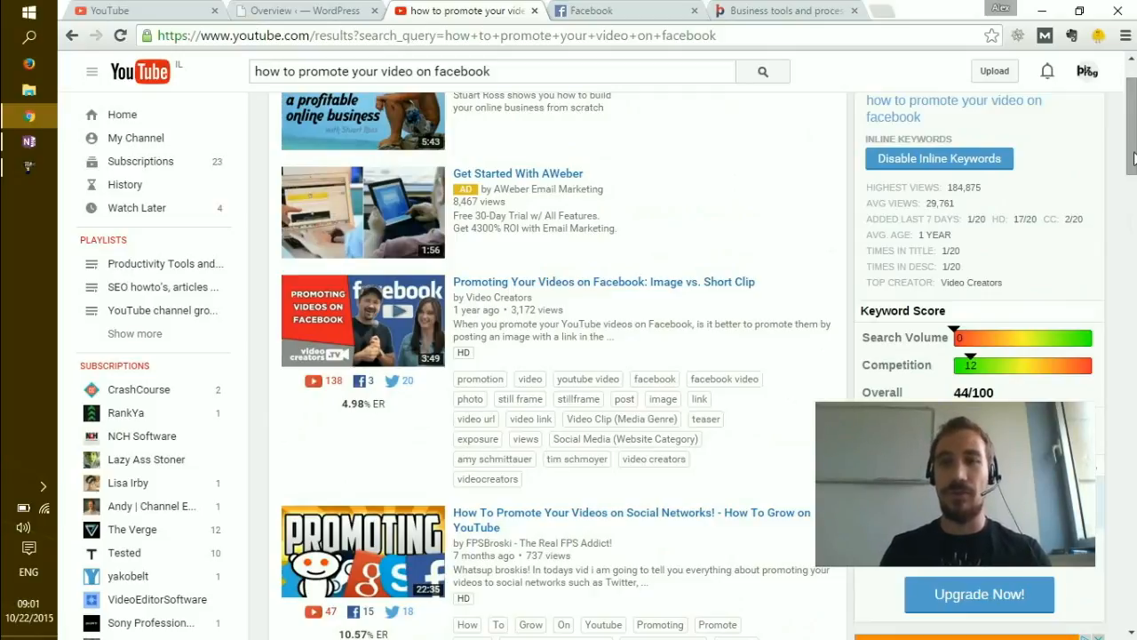
mouse_move(981, 382)
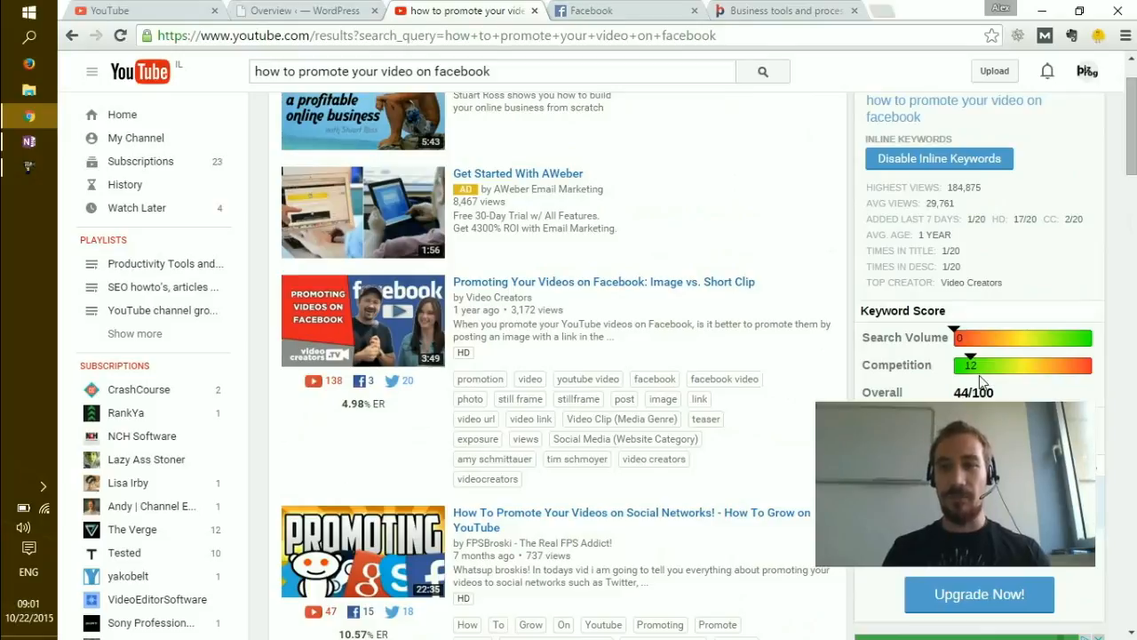
mouse_move(953, 253)
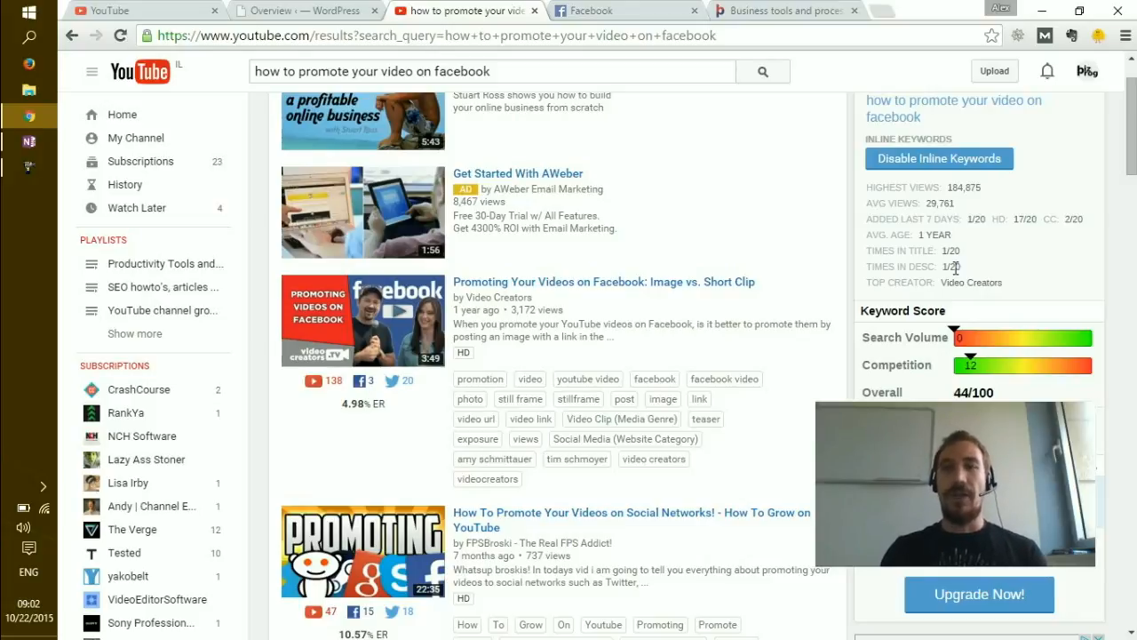
scroll(up, 3)
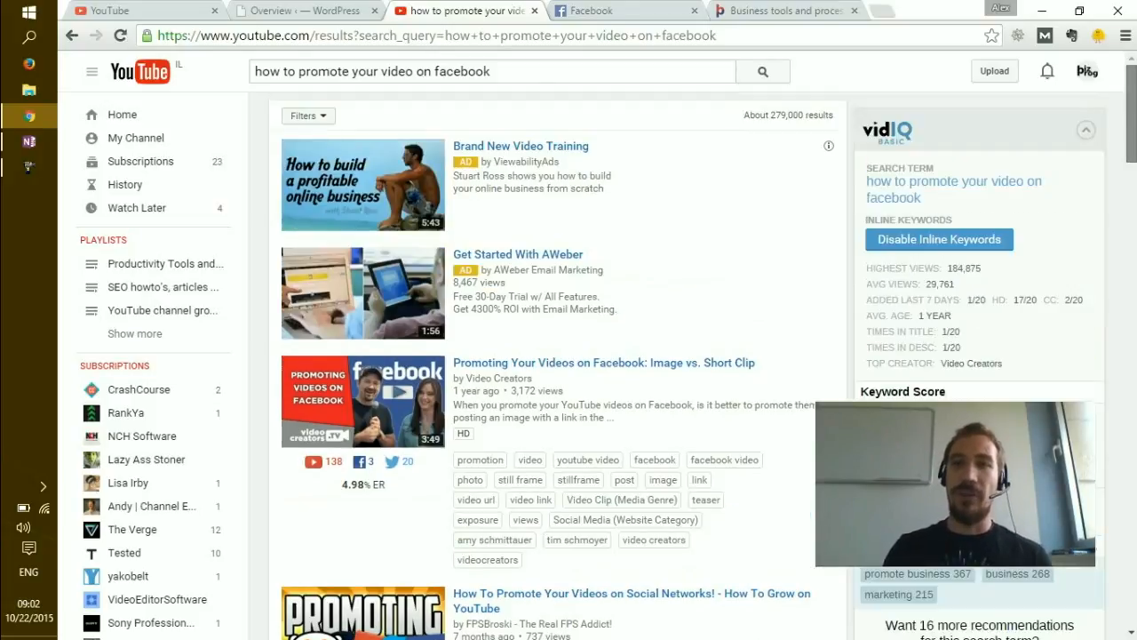
scroll(down, 3)
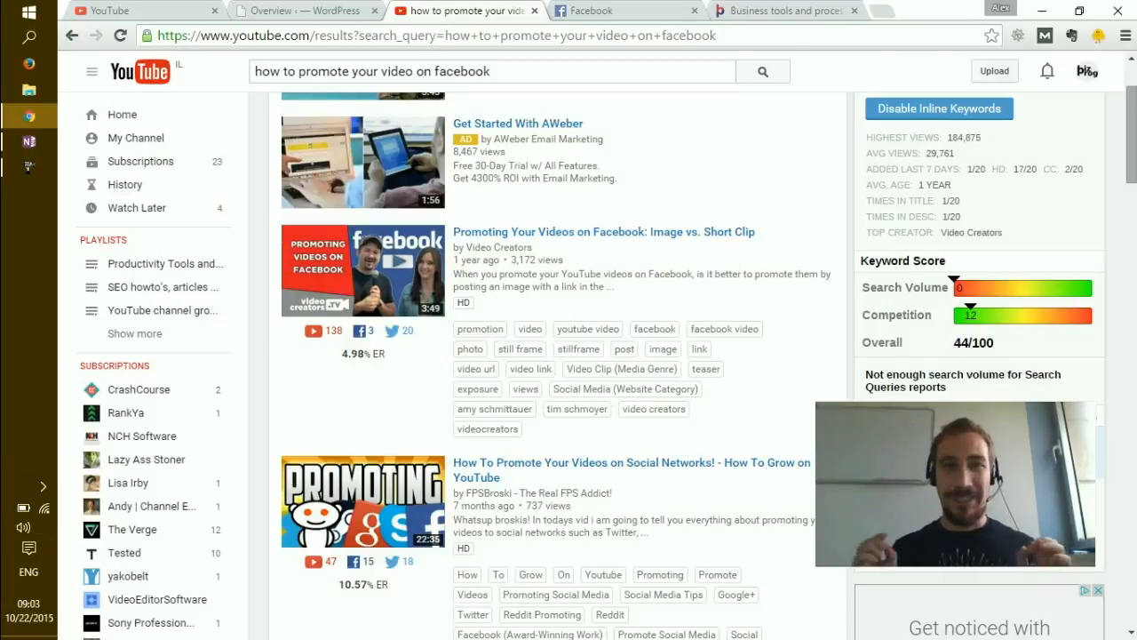
mouse_move(483, 187)
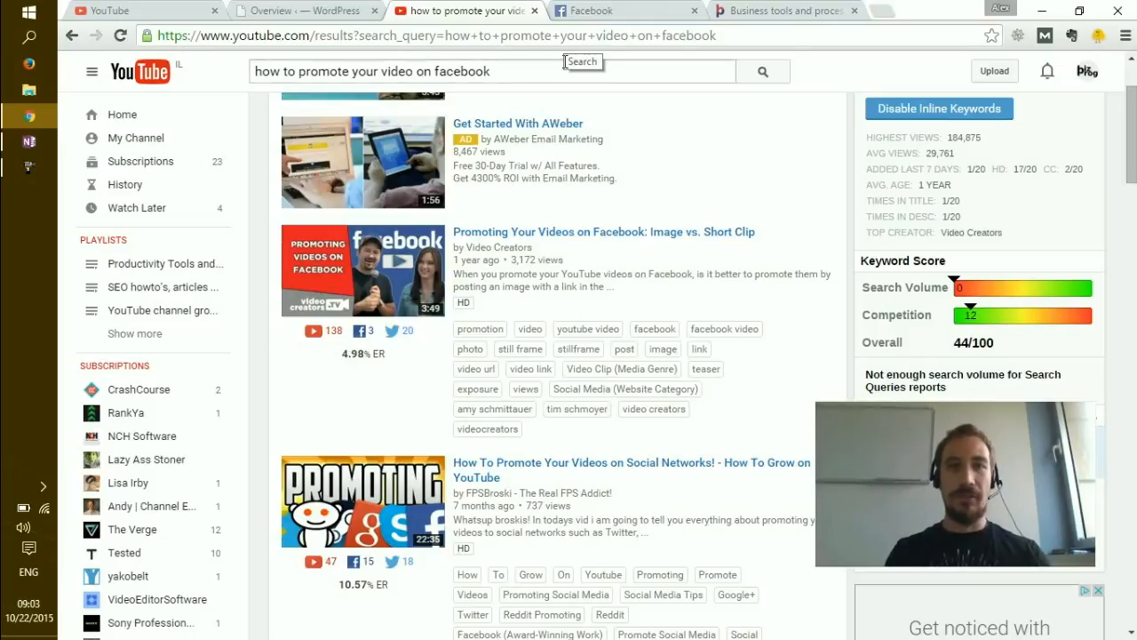
click(494, 71)
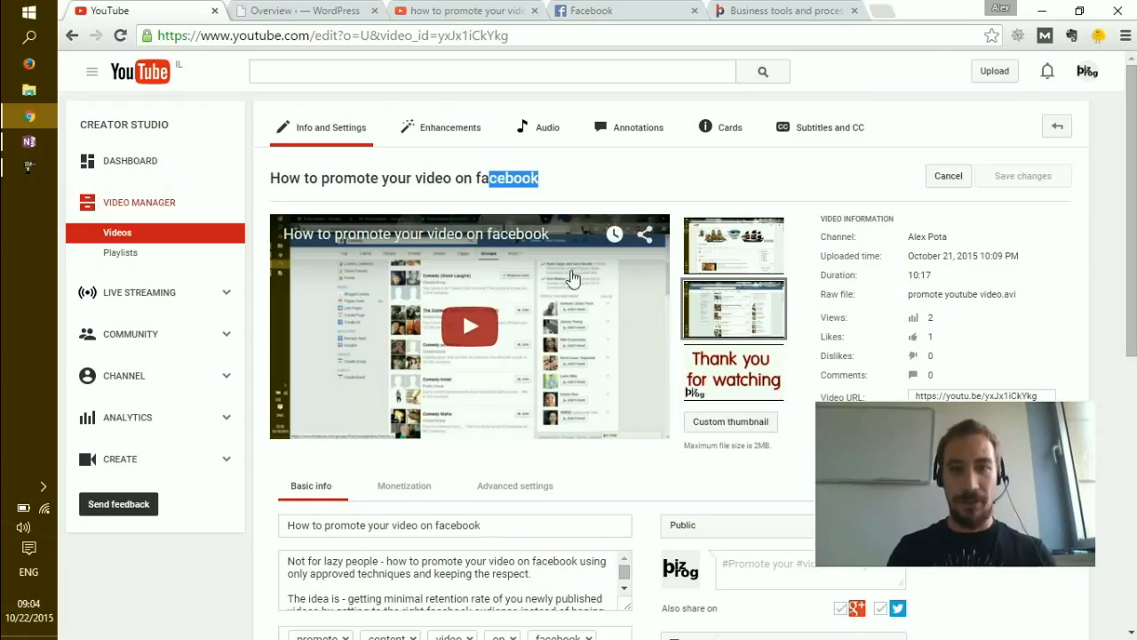
- Scroll the Basic info section down to the description and the full tag list
scroll(down, 3)
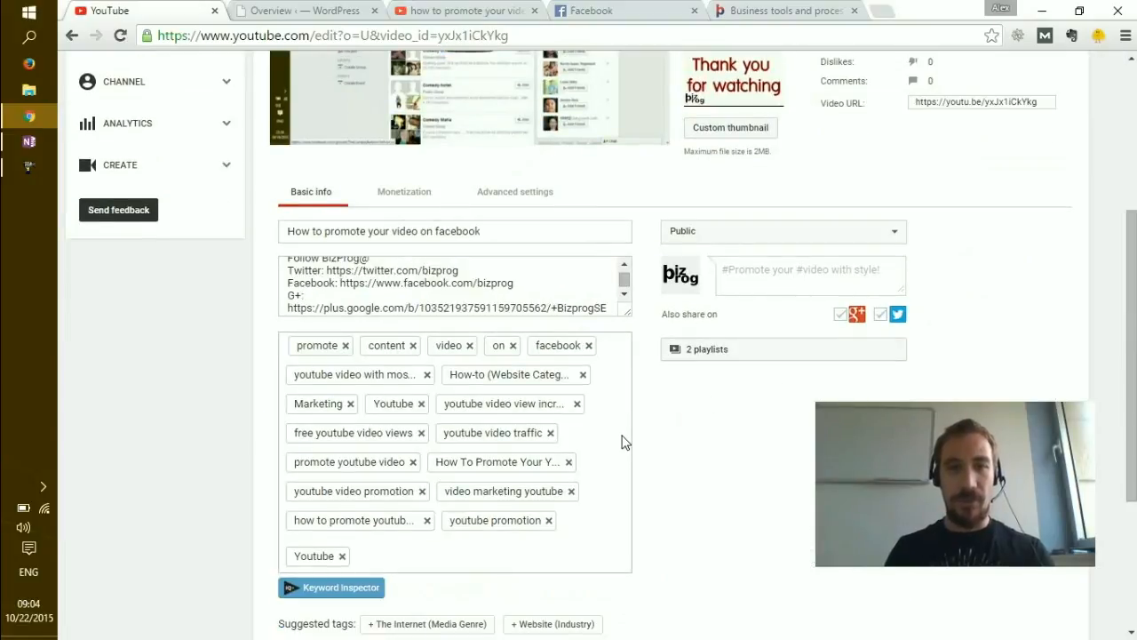
mouse_move(324, 354)
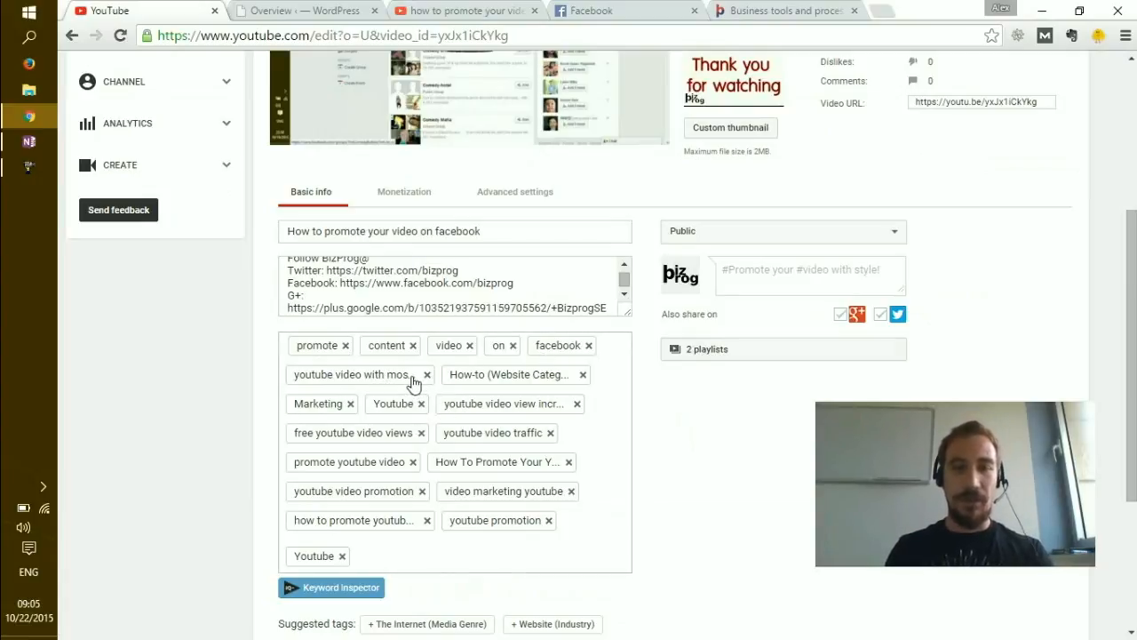
mouse_move(550, 412)
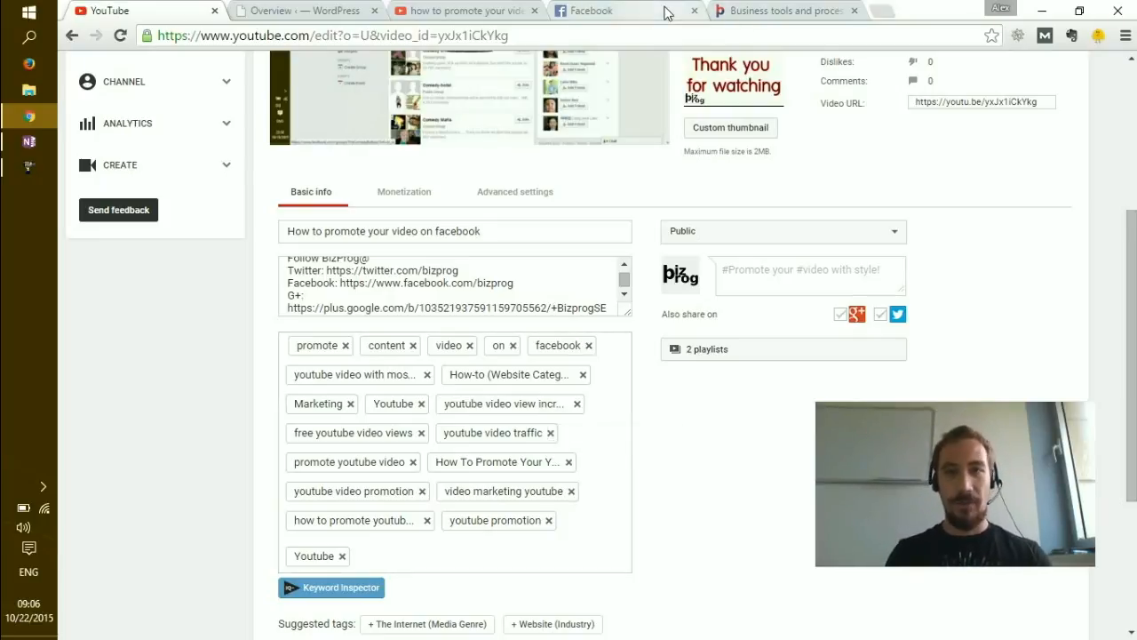
mouse_move(448, 11)
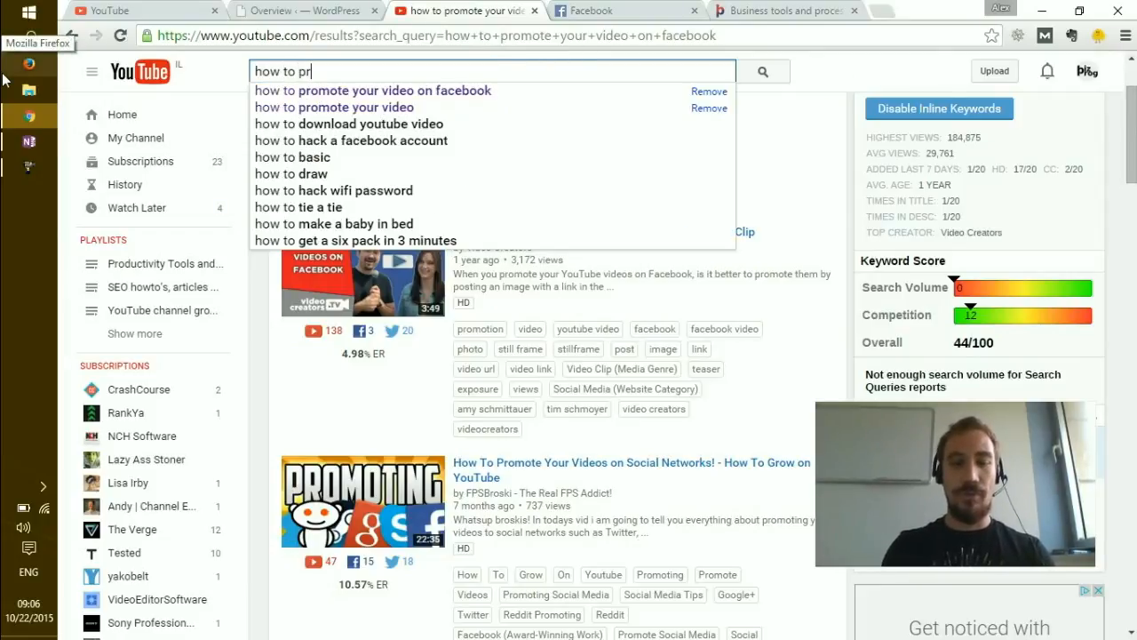
- Grow the query to 'how to promote your video', then trim it back to compare autocomplete suggestions
text(omote your)
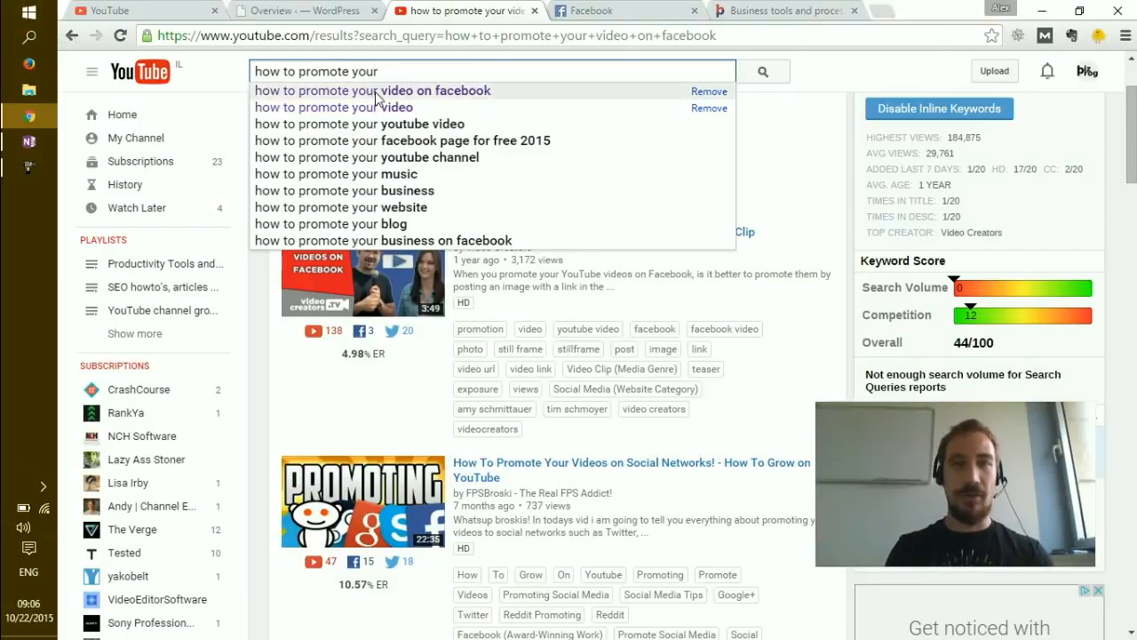
mouse_move(455, 71)
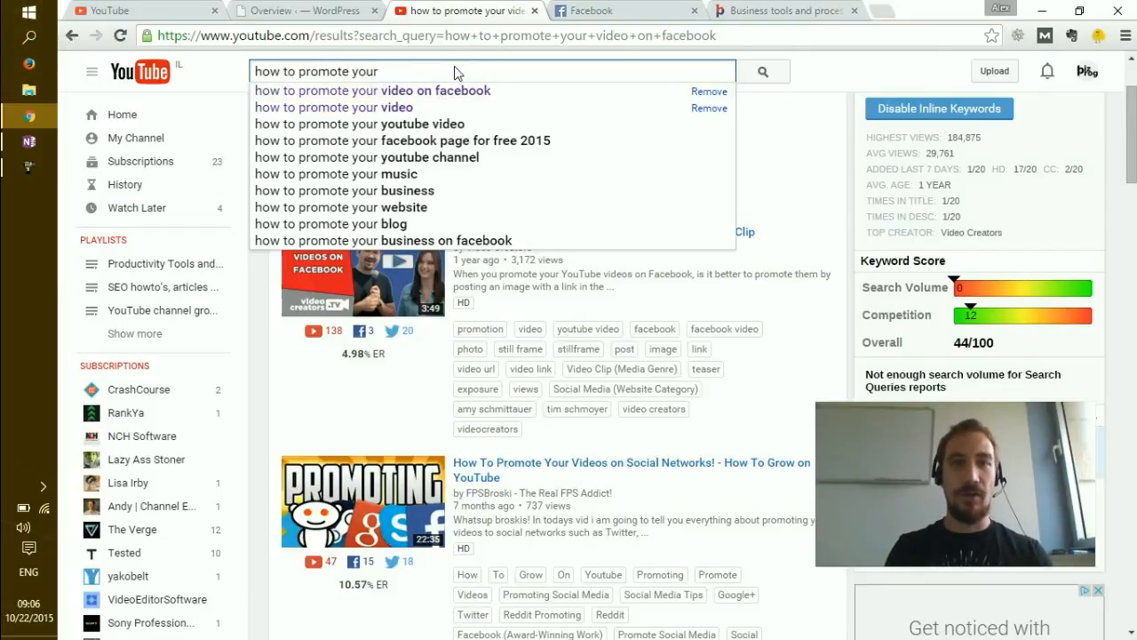
text(video)
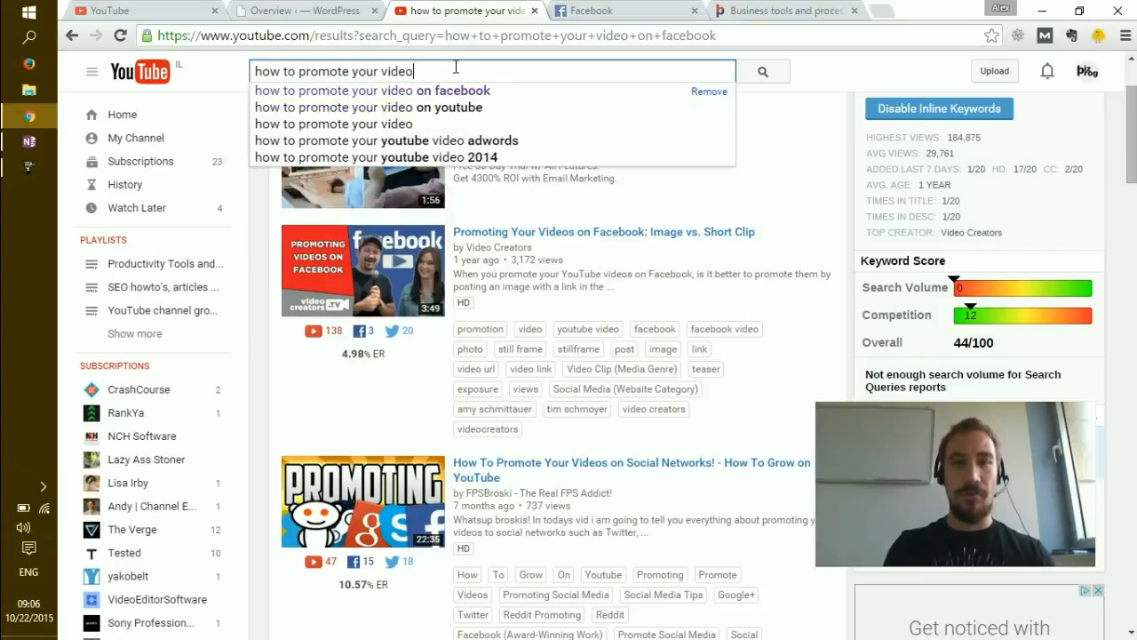
click(709, 91)
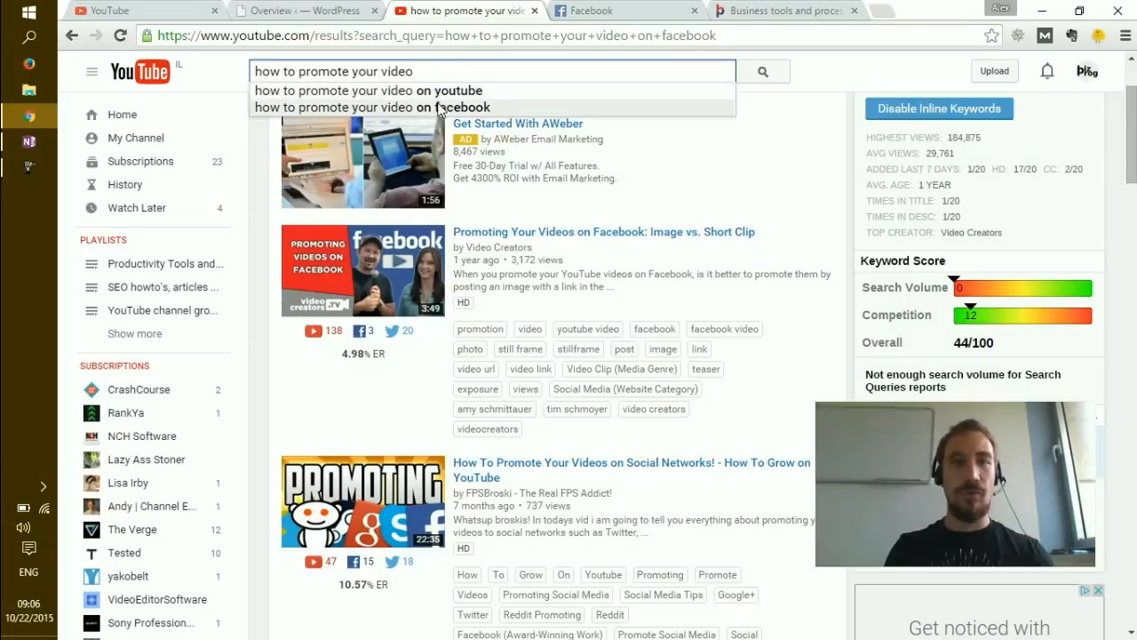
mouse_move(437, 91)
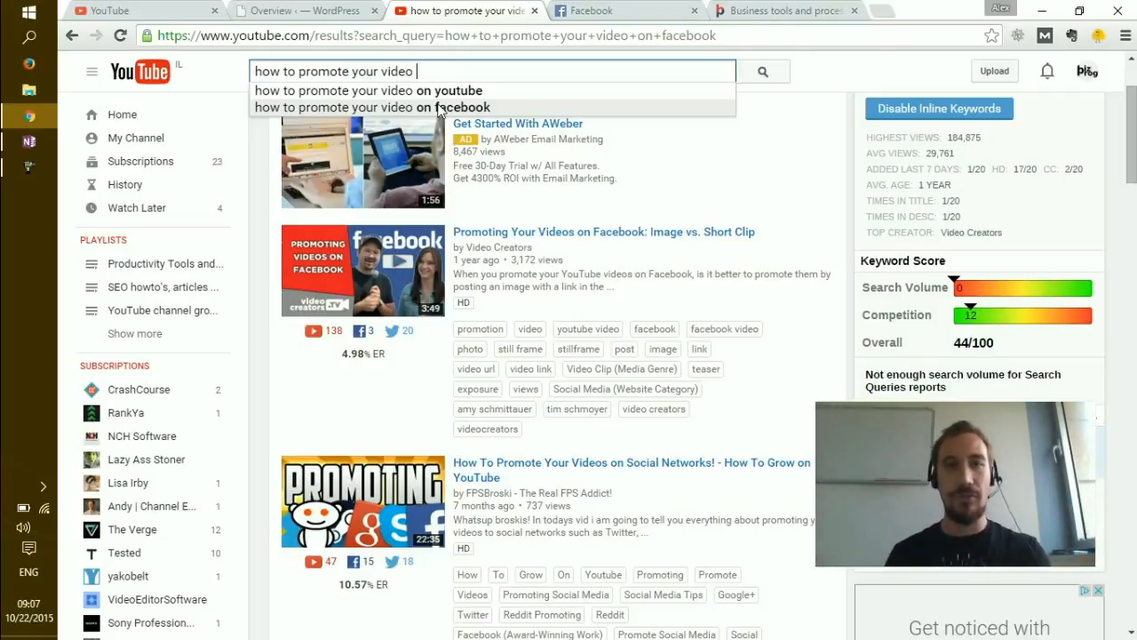
key(backspace)
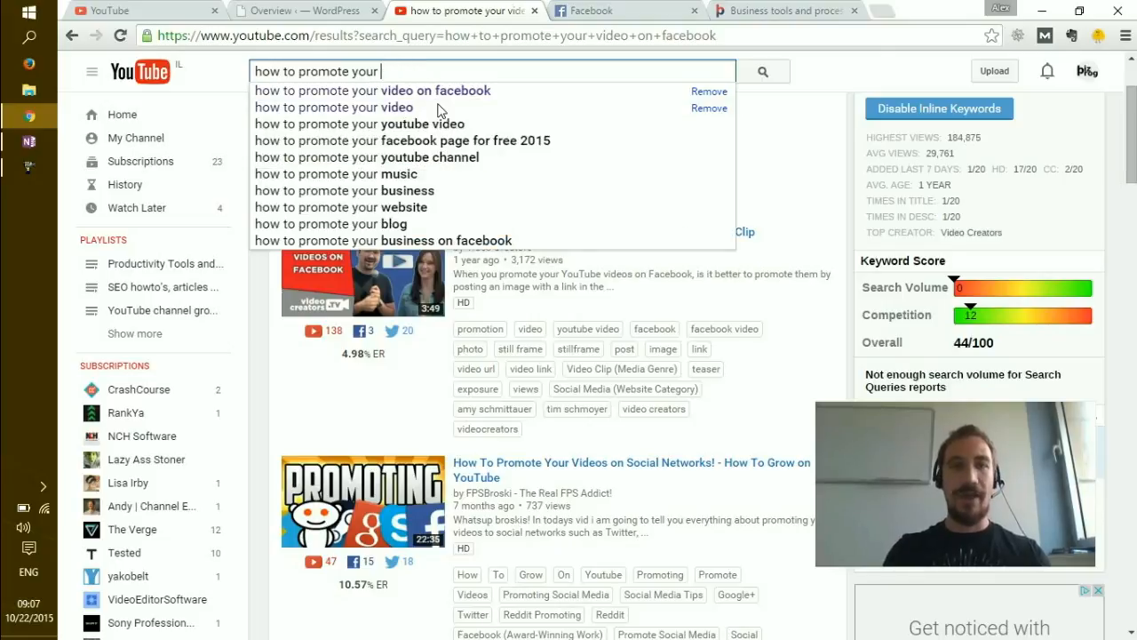
mouse_move(523, 69)
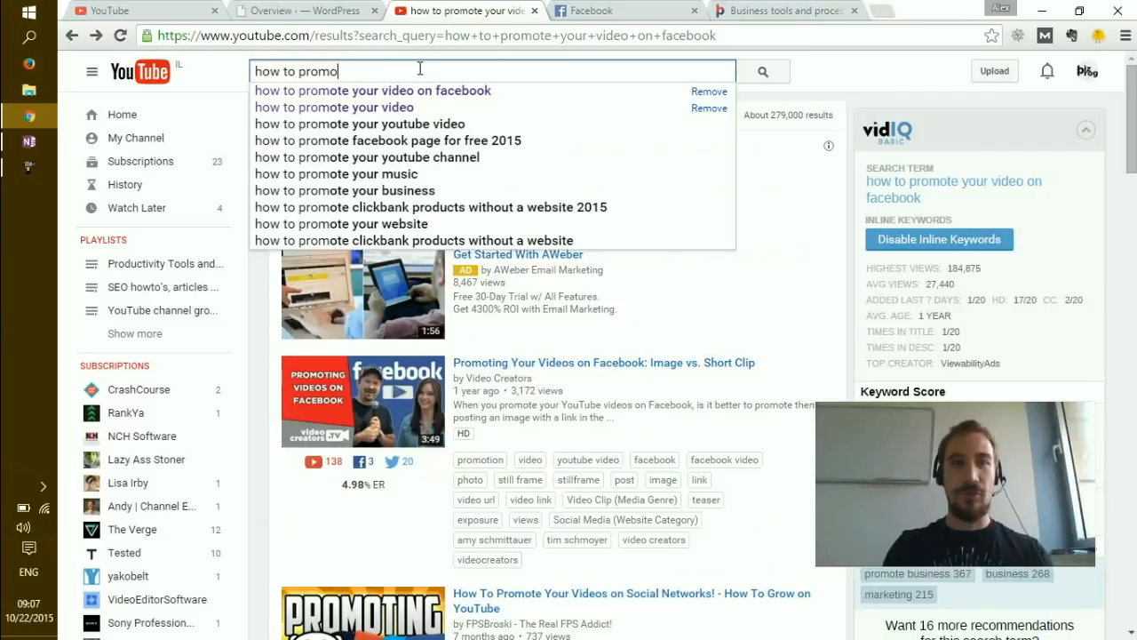
- Search 'how to write a great research paper' chosen from the autocomplete suggestions
key(backspace)
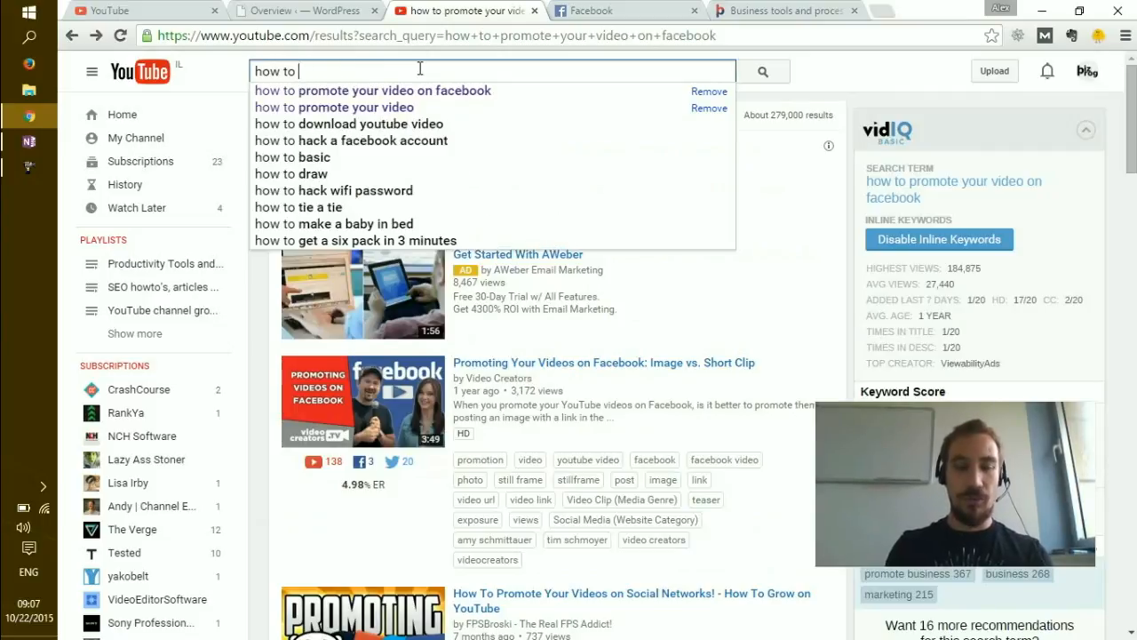
text(write a gre)
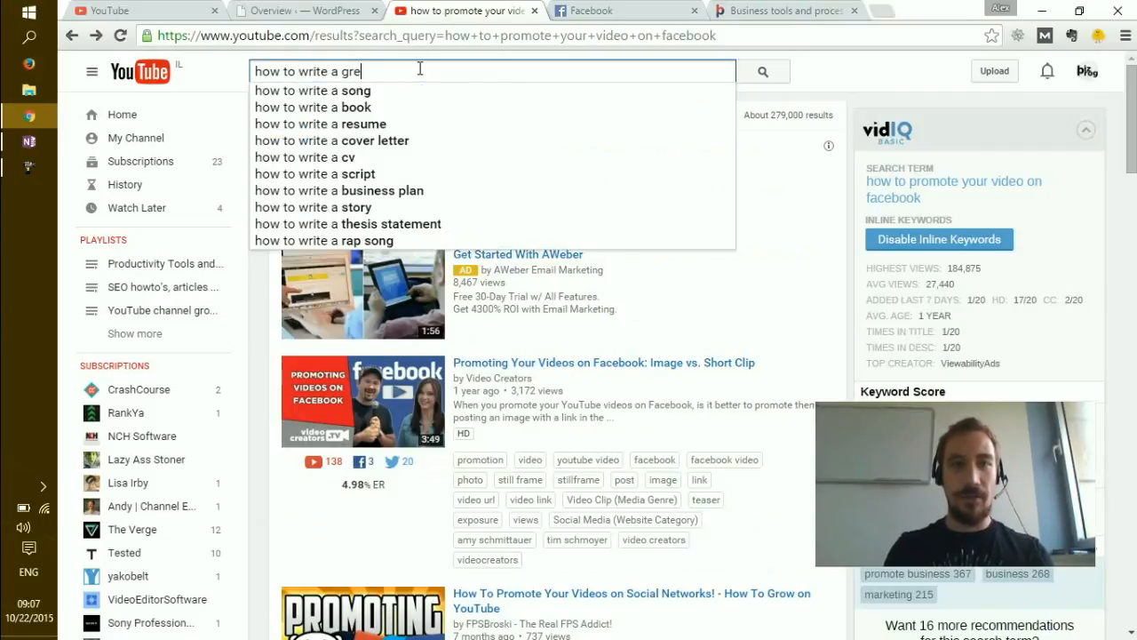
text(a)
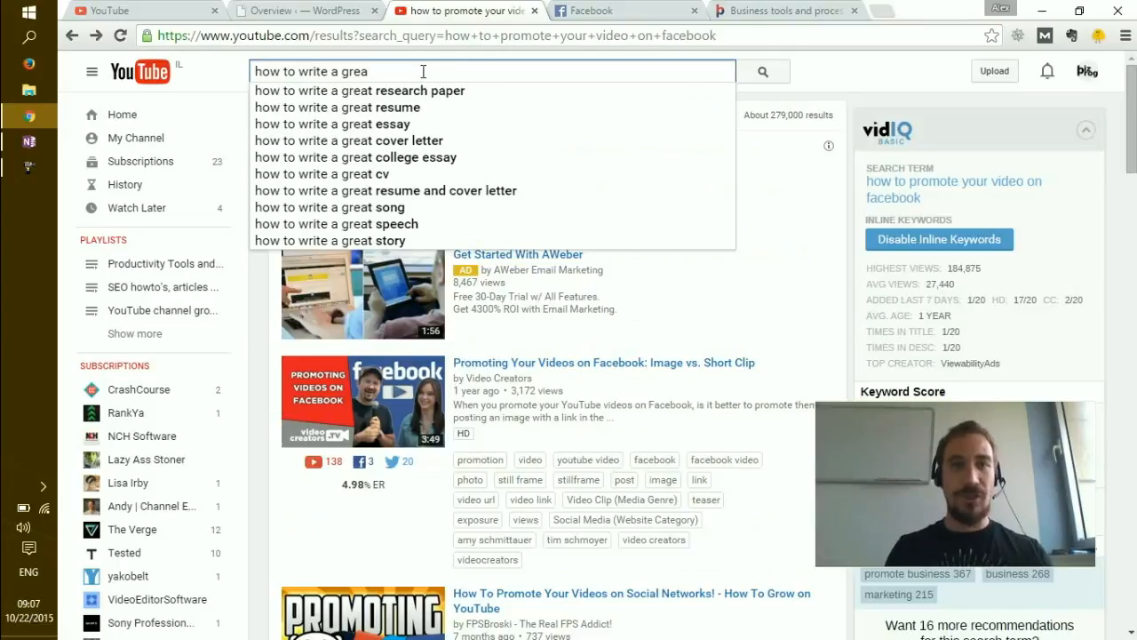
mouse_move(448, 91)
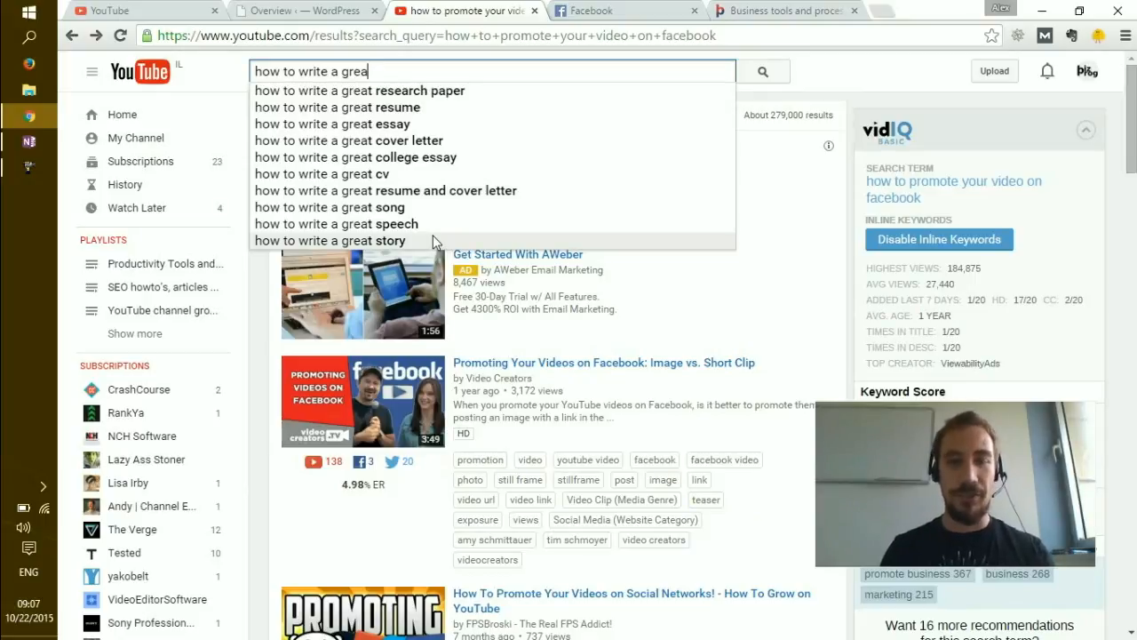
mouse_move(460, 90)
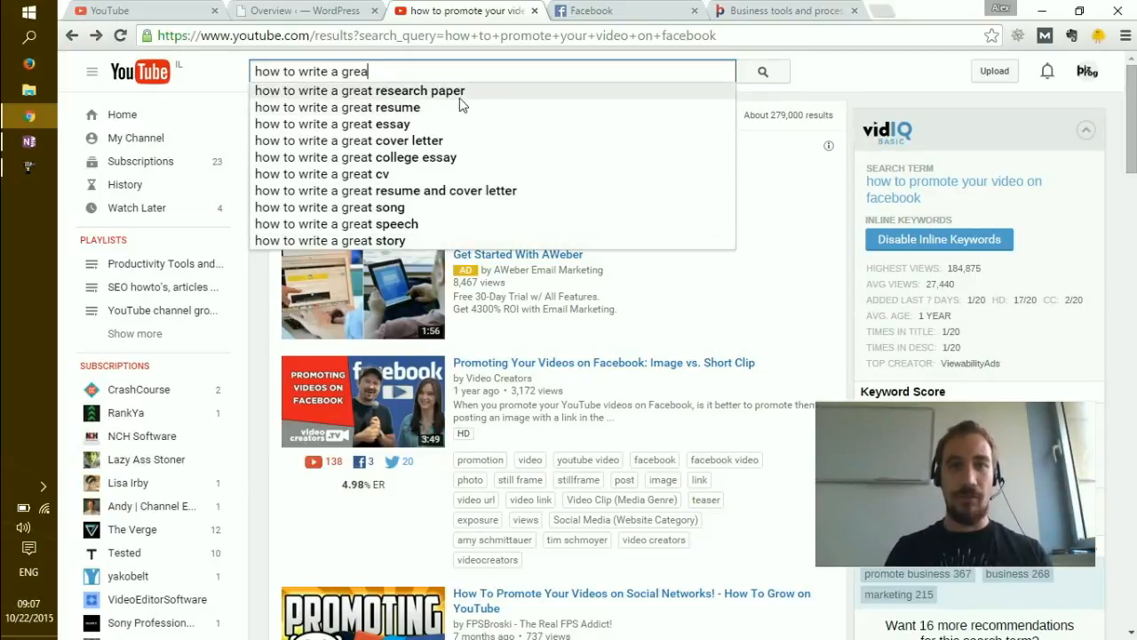
click(359, 89)
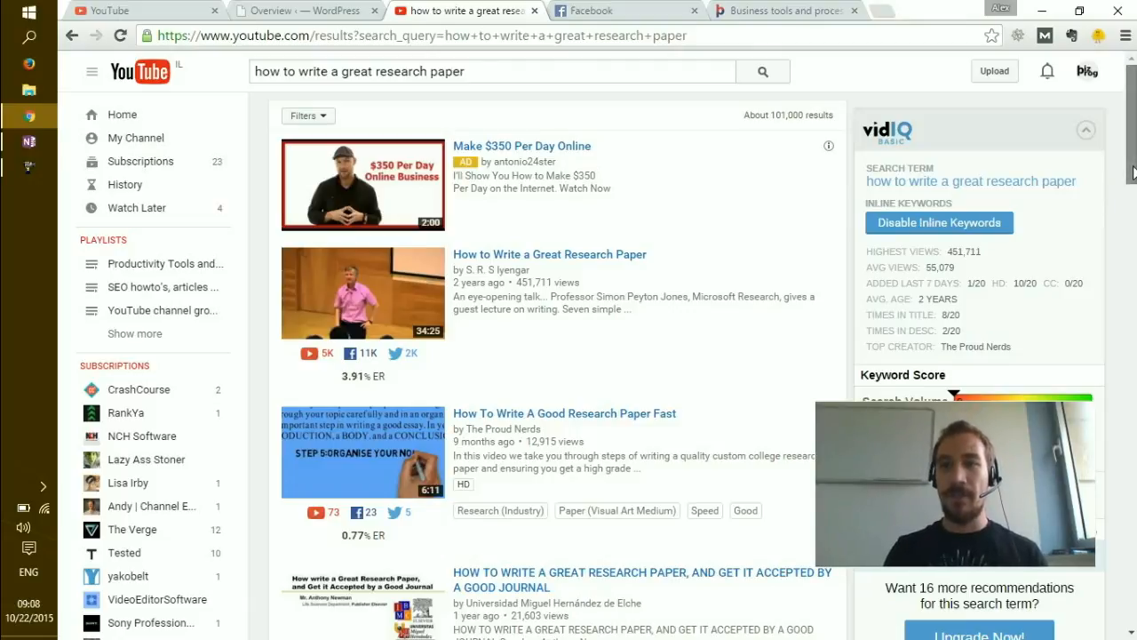
- Scroll the research-paper results and return to the Creator Studio edit page for the facebook video
scroll(down, 3)
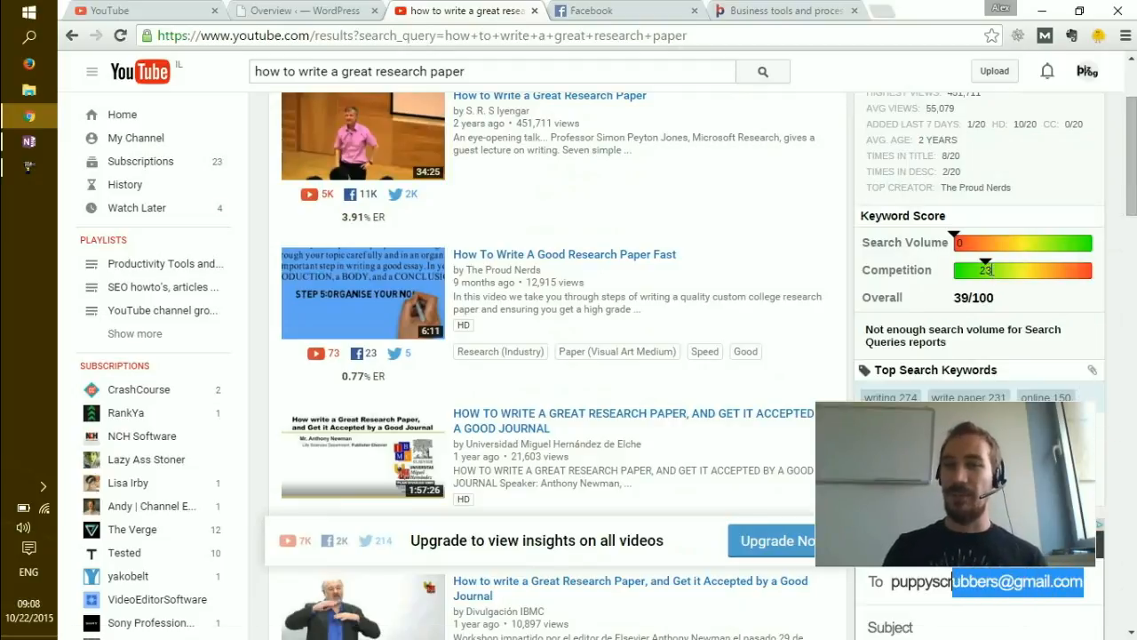
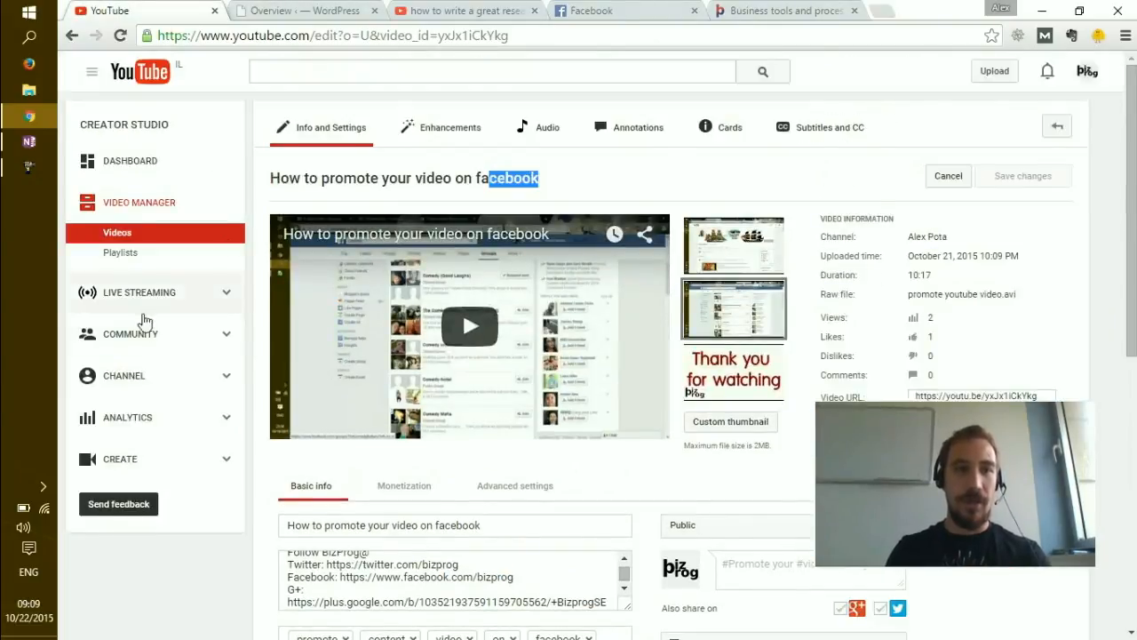
- Show the Video Manager's uploads list, headed by How to promote your video on facebook
click(117, 231)
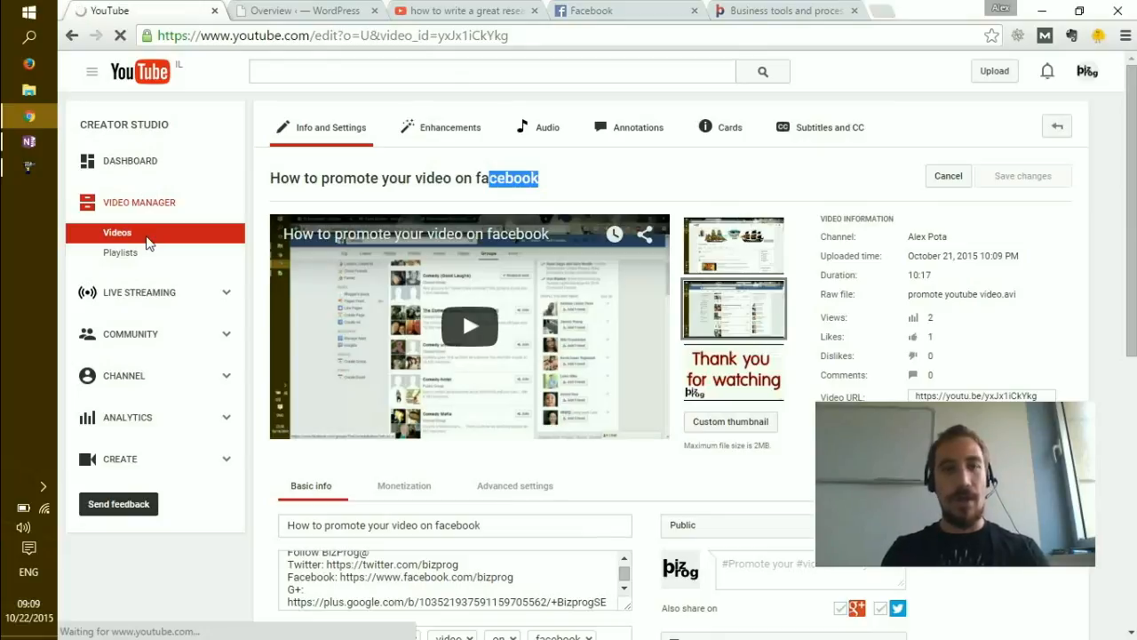
click(949, 176)
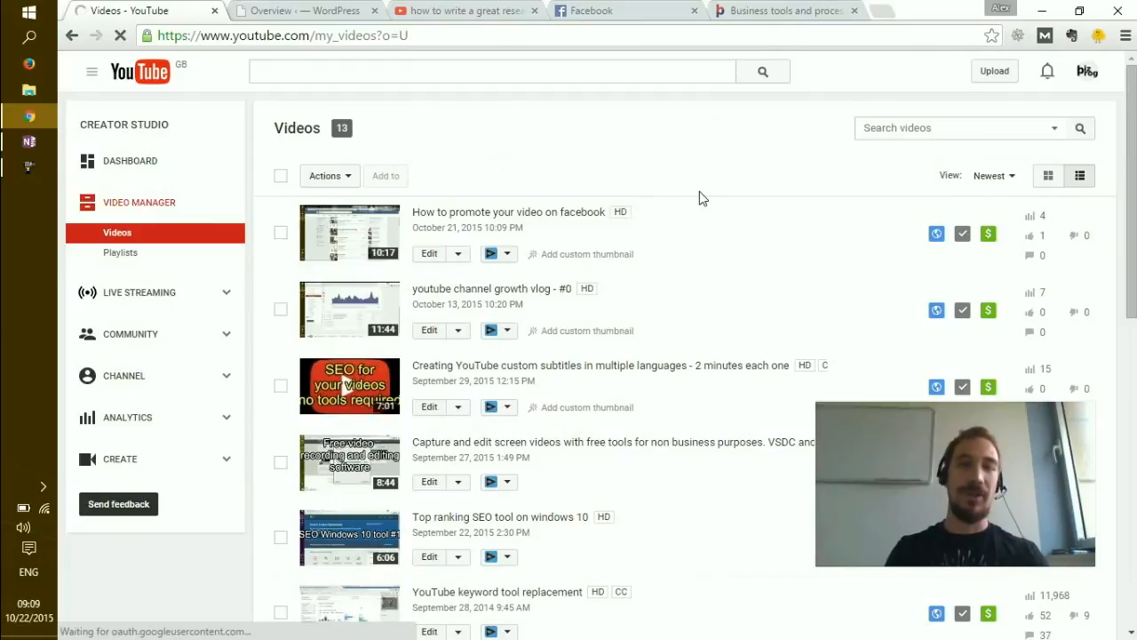
scroll(down, 3)
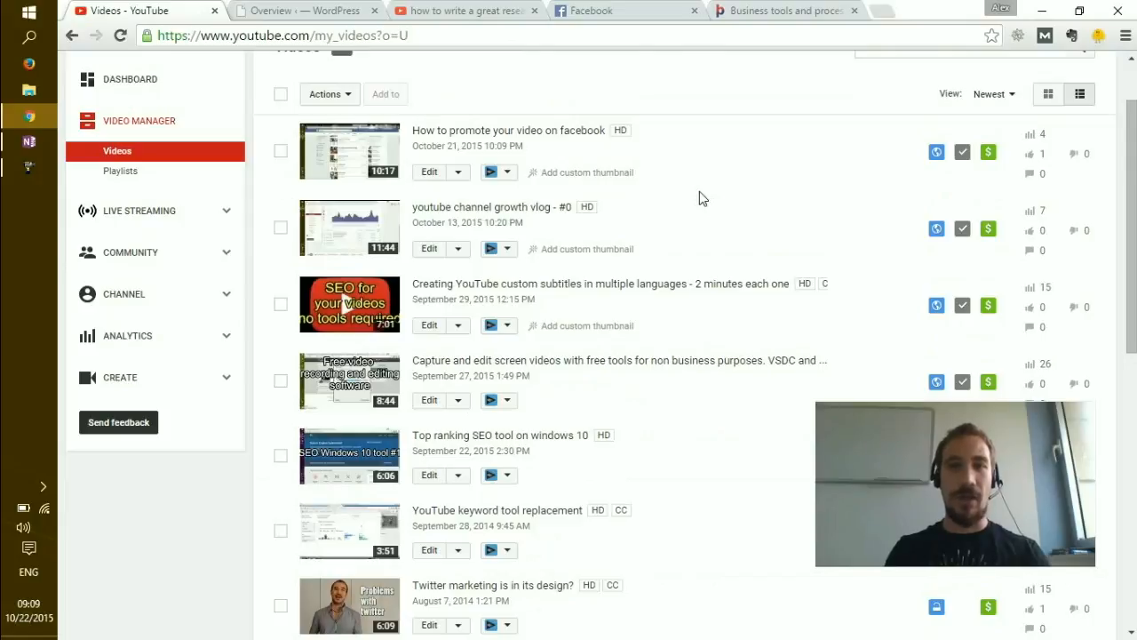
mouse_move(660, 183)
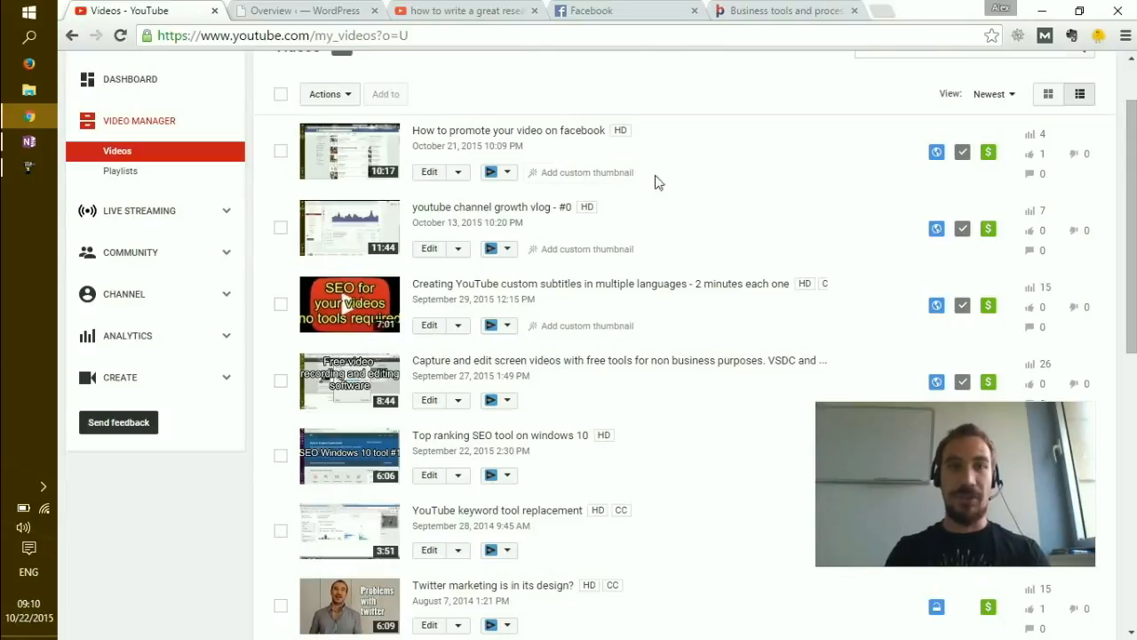
mouse_move(580, 142)
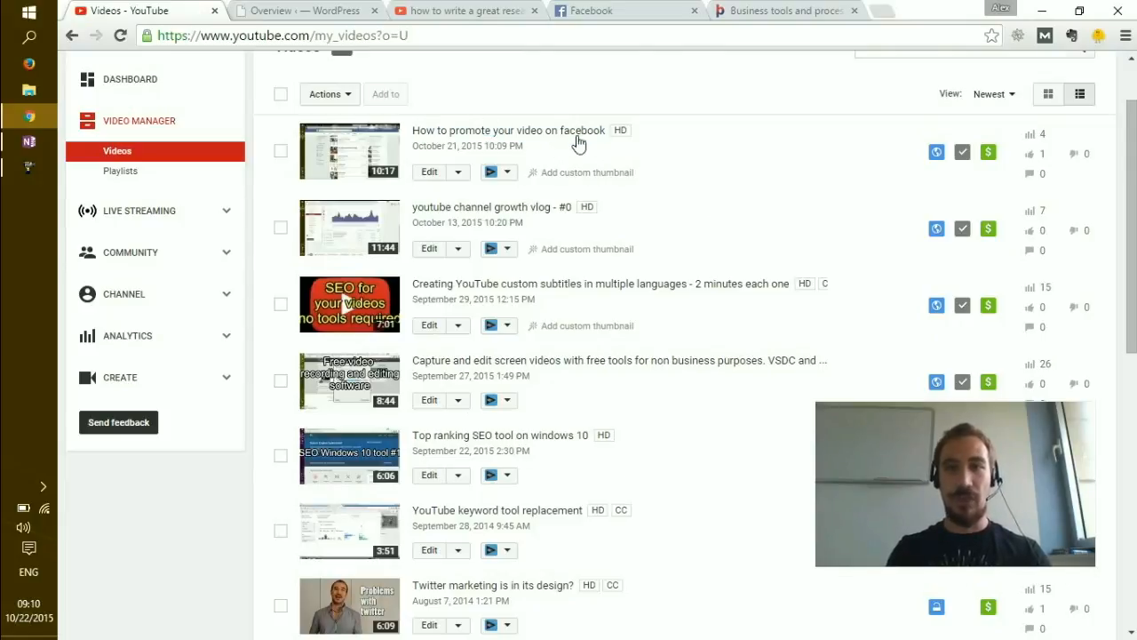
mouse_move(1062, 144)
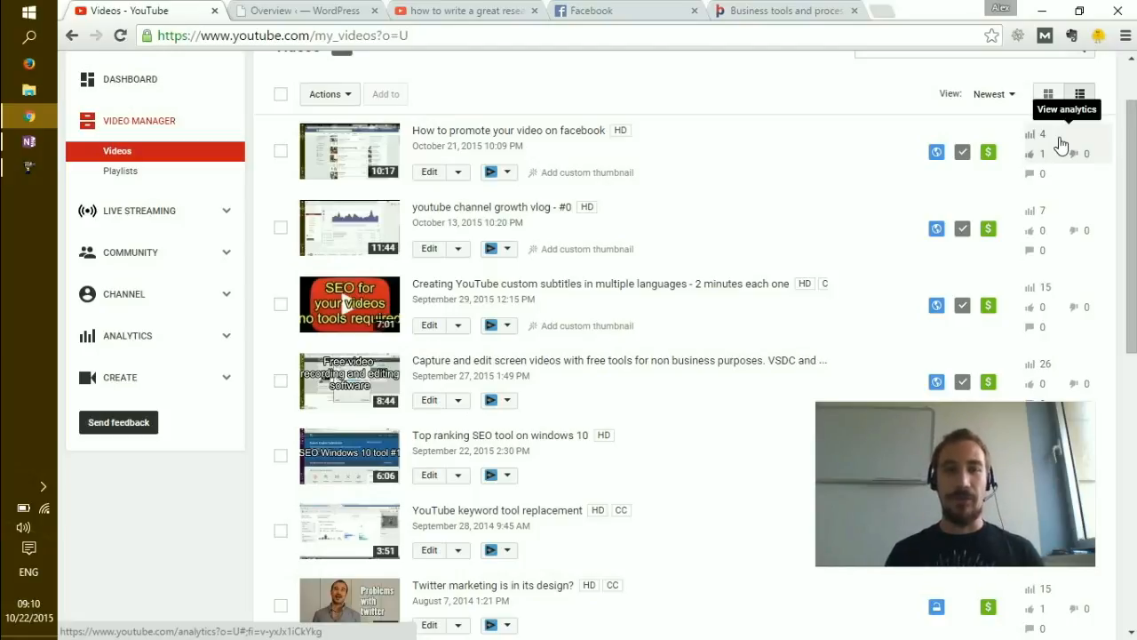
mouse_move(915, 224)
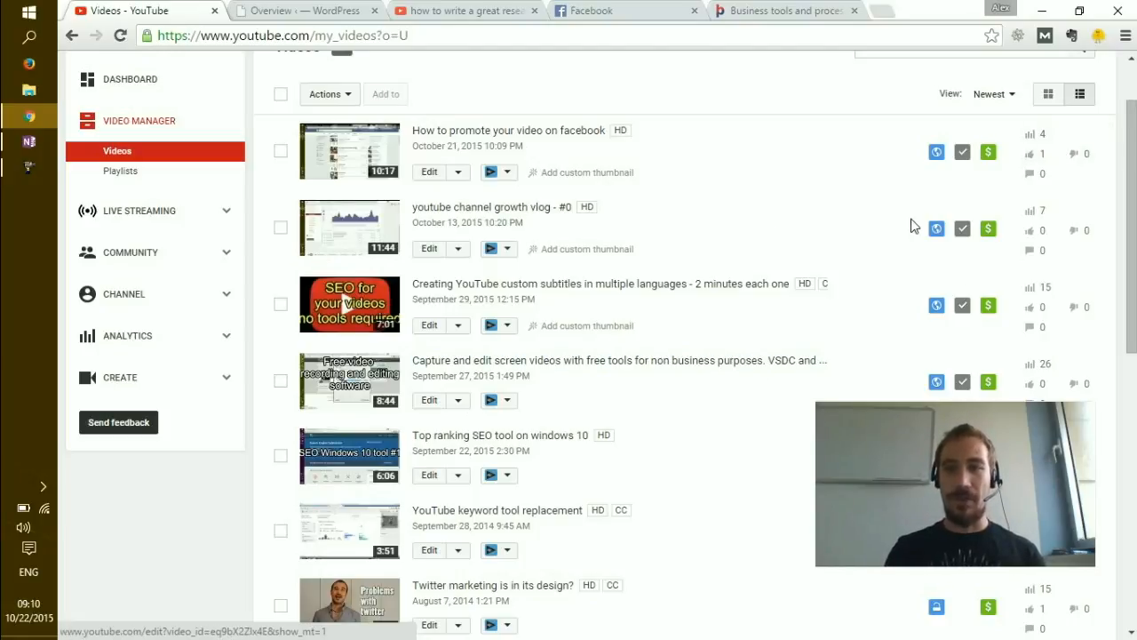
mouse_move(700, 220)
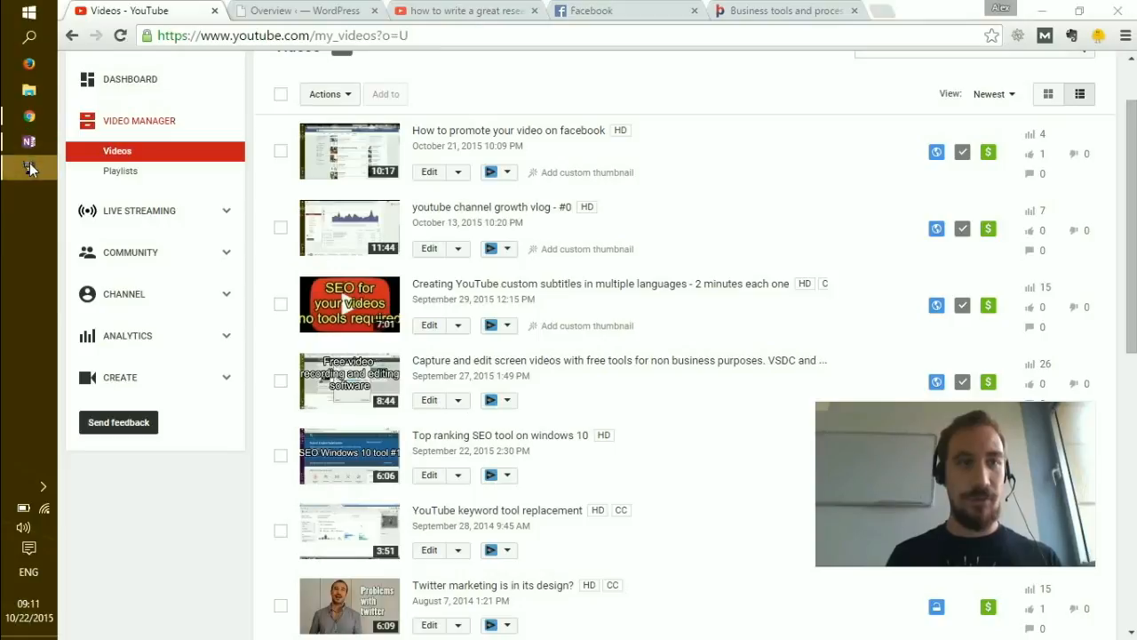
right_click(28, 167)
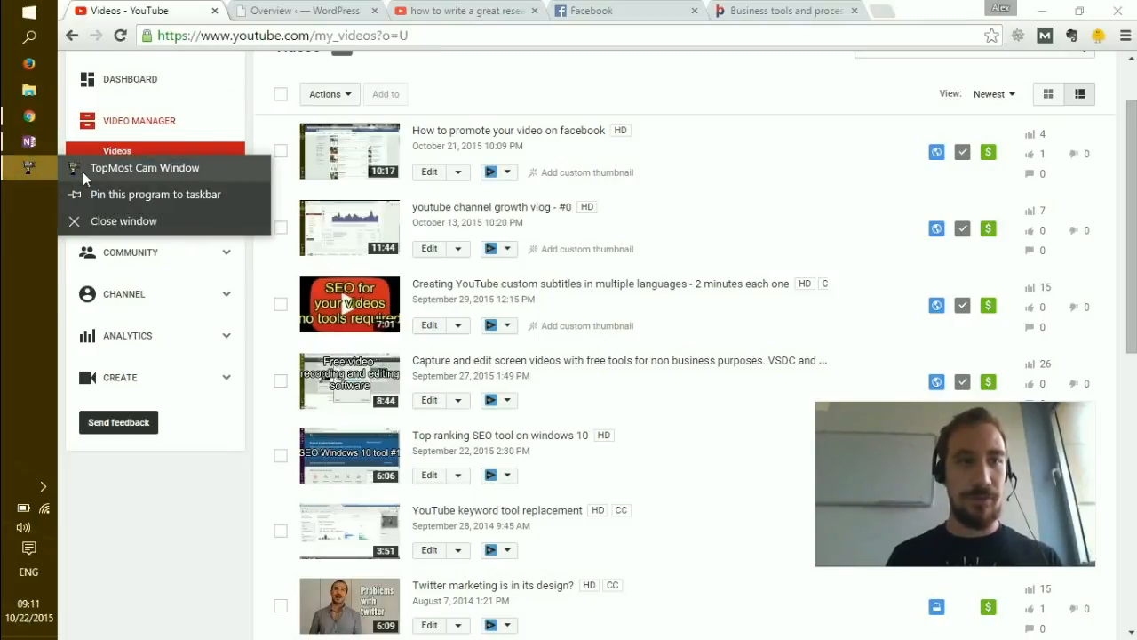
mouse_move(47, 484)
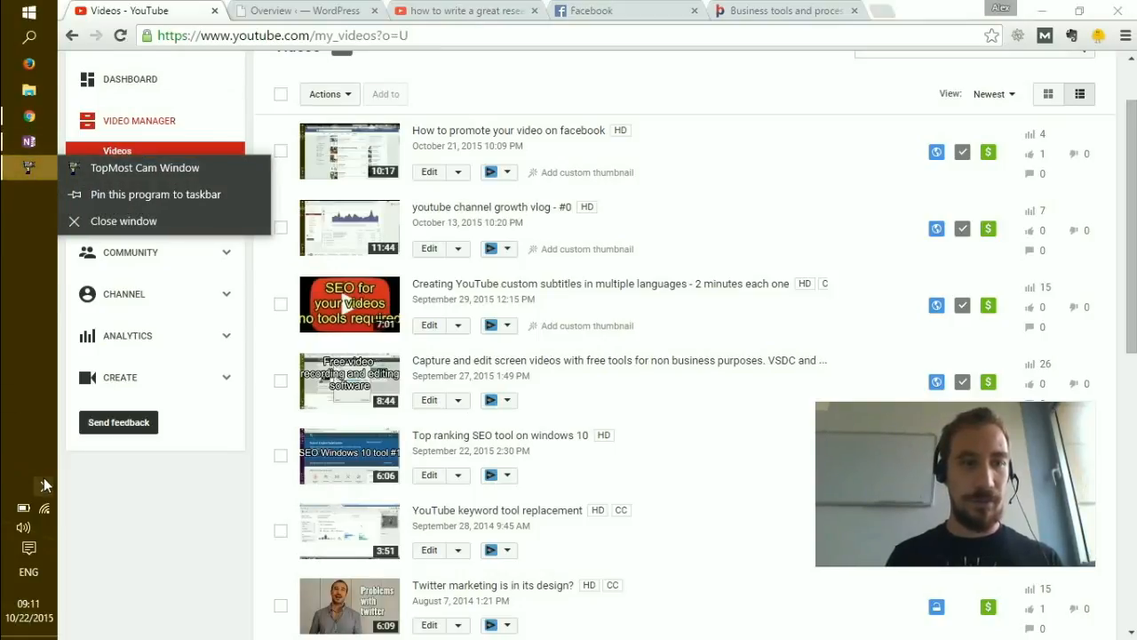